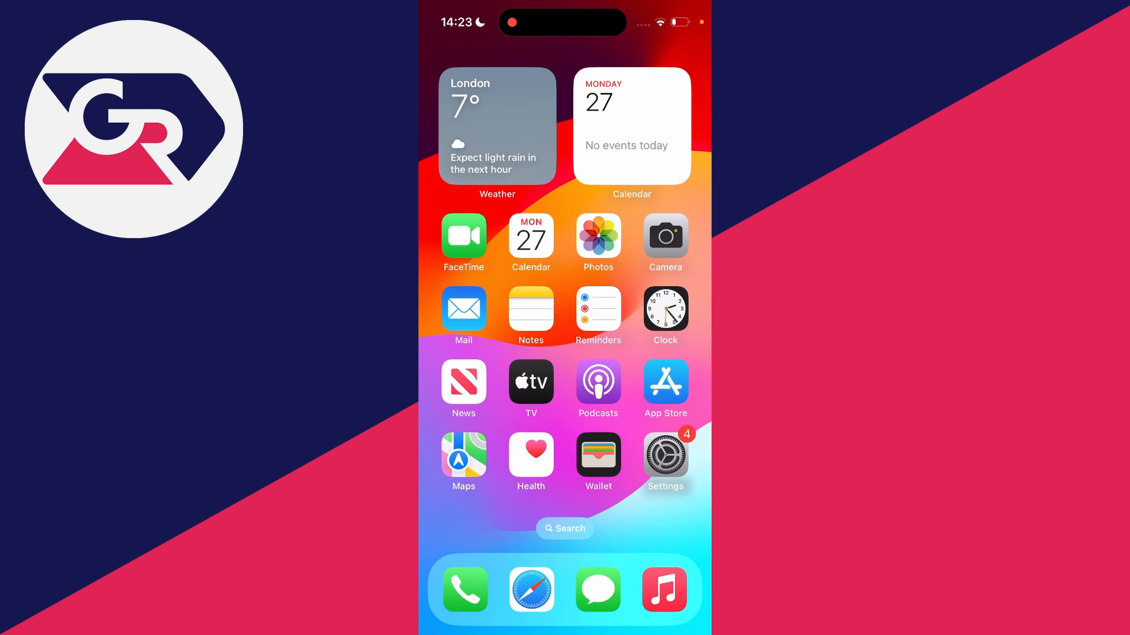
Step: Launch Settings from the Home Screen to show its main list
left_click(664, 455)
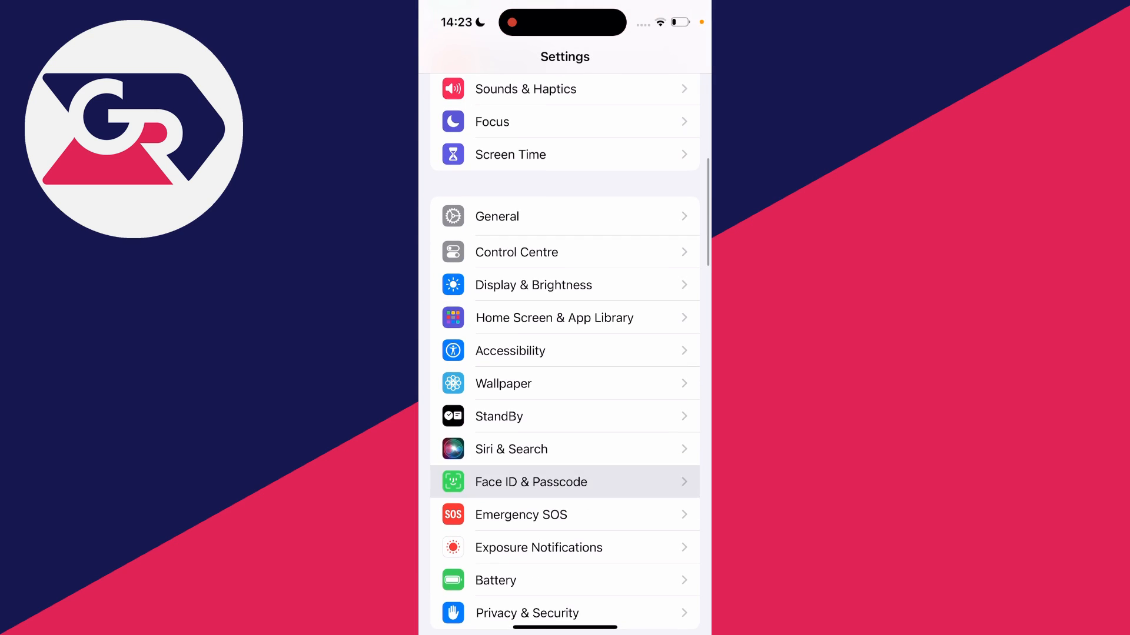
Step: Enable Face ID for iTunes & App Store on the Face ID & Passcode page
left_click(530, 482)
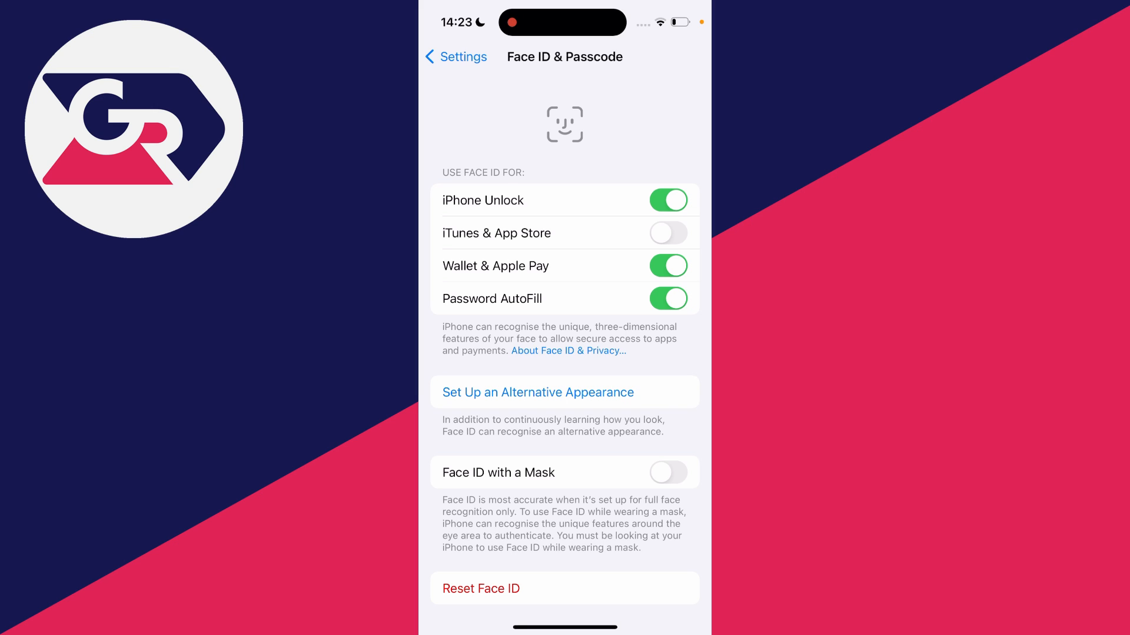
left_click(667, 233)
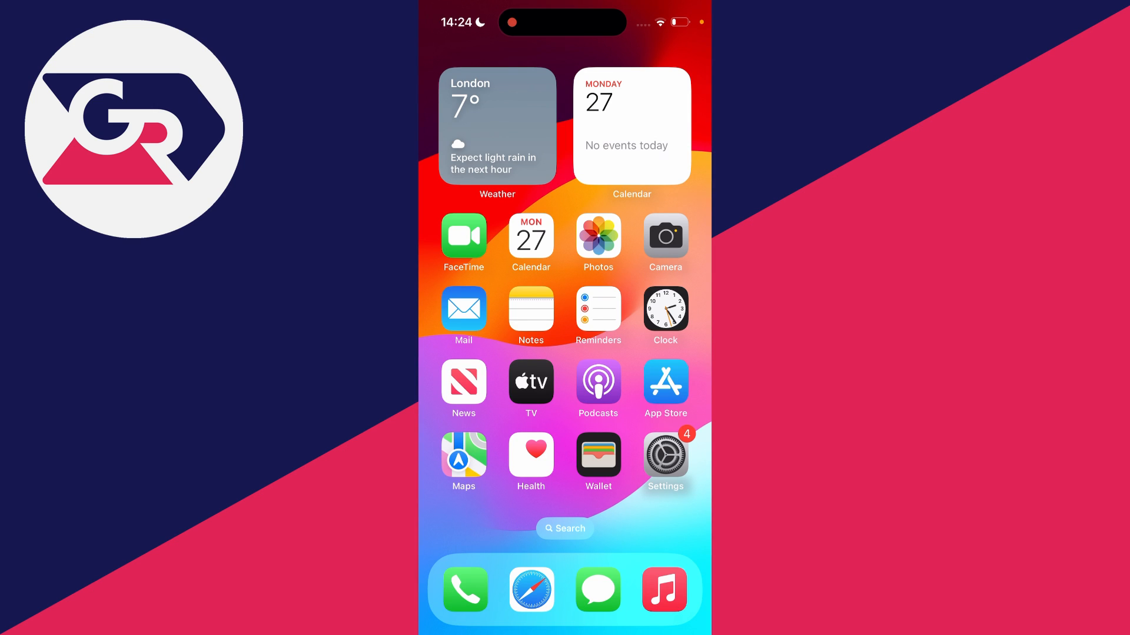
Step: Launch the App Store from the Home Screen
left_click(664, 383)
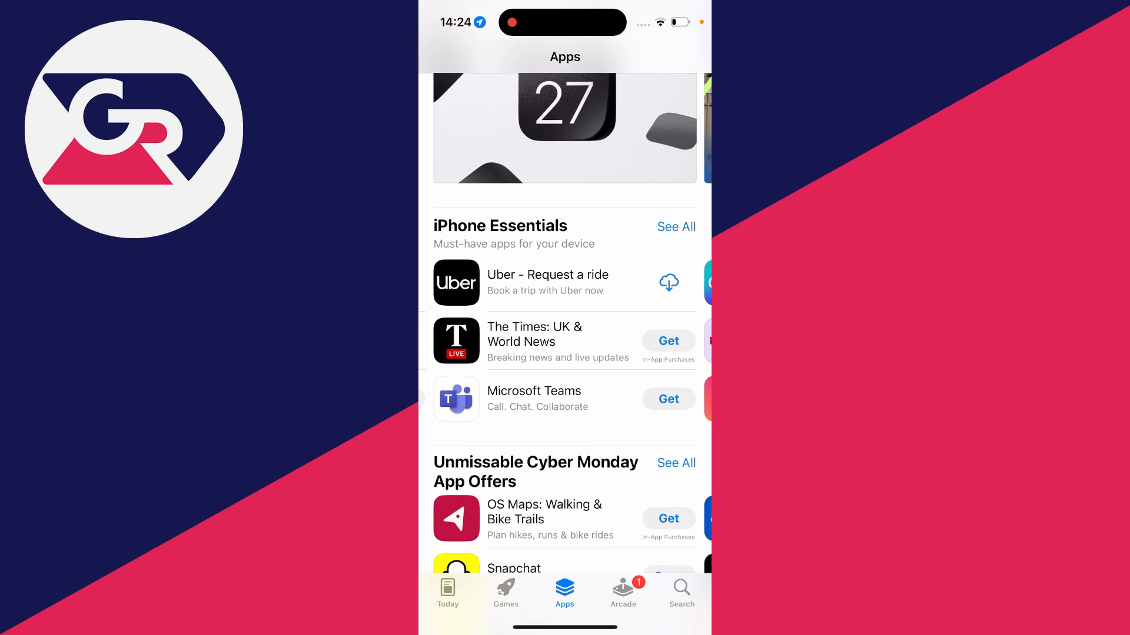
Step: Tap Get on Microsoft Teams to bring up its install confirmation sheet
left_click(667, 398)
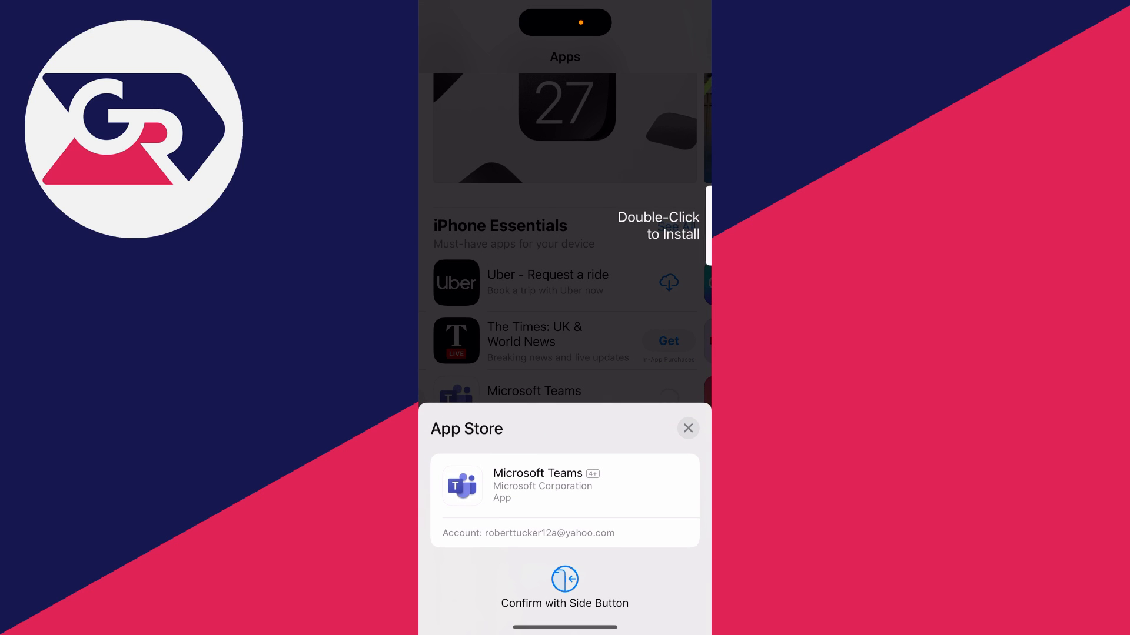